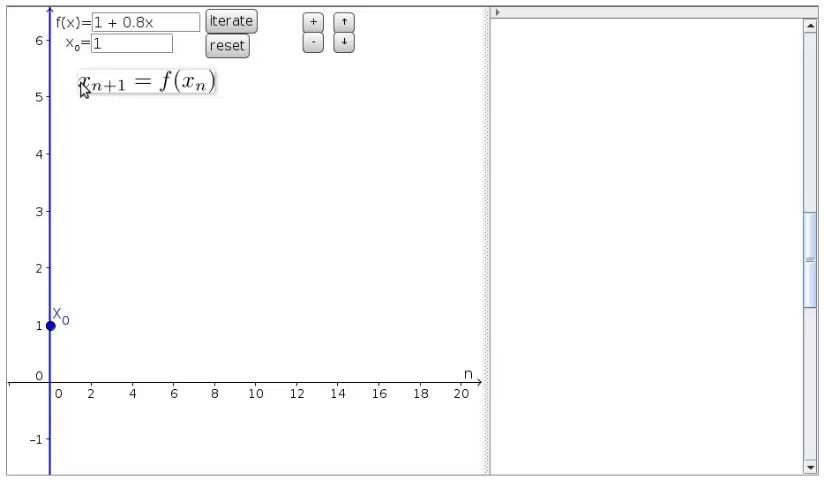
mouse_move(176, 100)
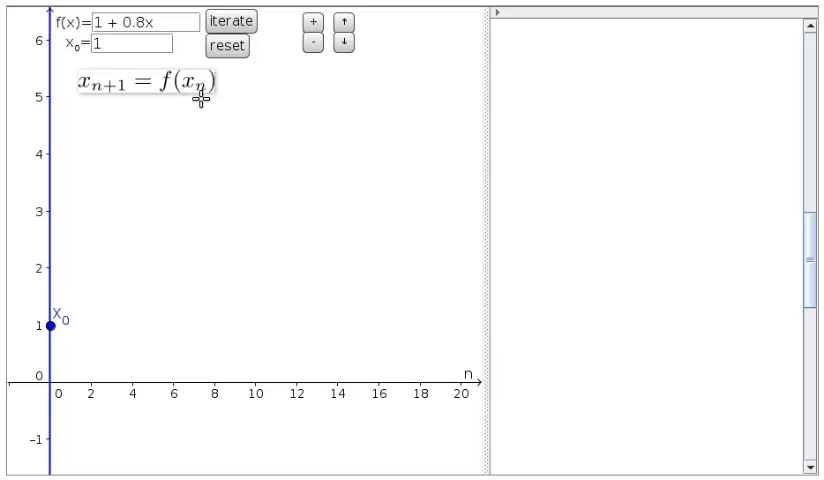
mouse_move(196, 100)
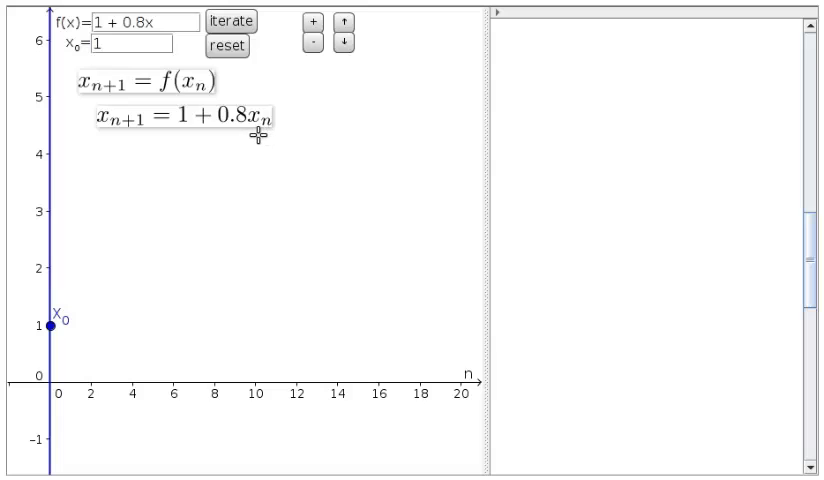
mouse_move(200, 168)
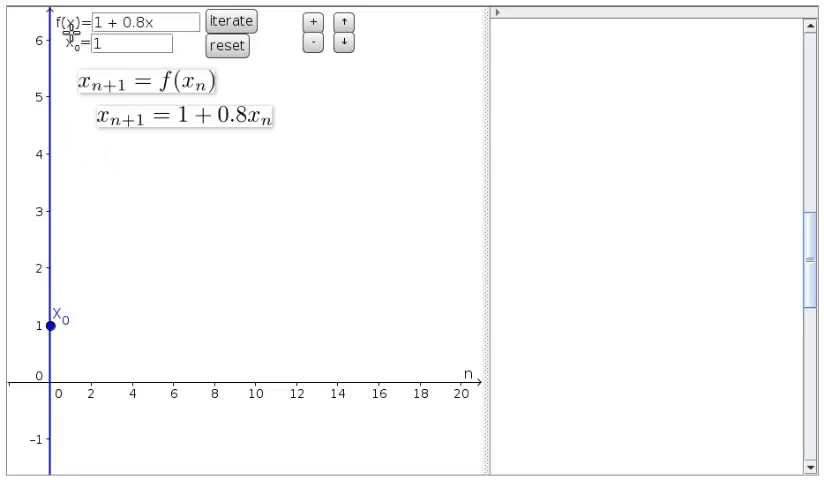
mouse_move(192, 156)
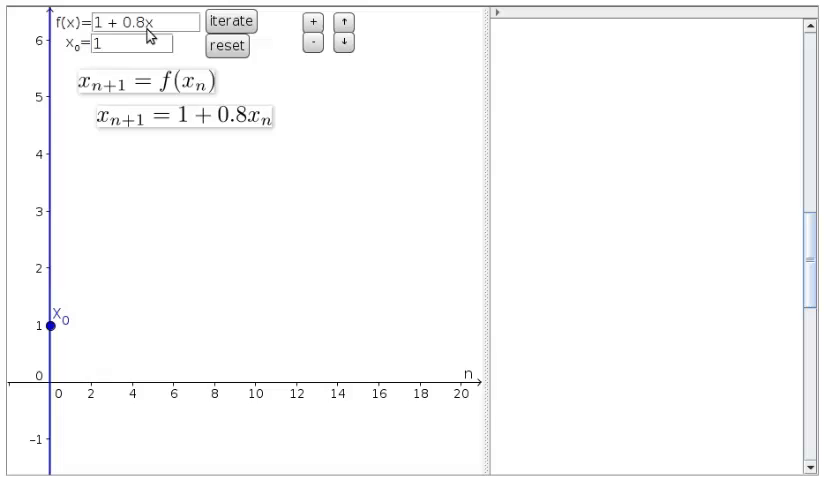
- Reset the iteration so the table starts at n = 0 with x₀ = 1
left_click(120, 44)
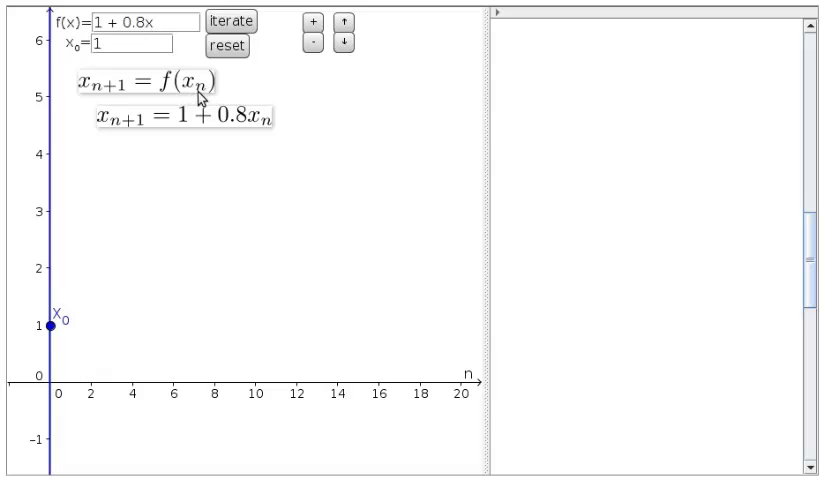
left_click(236, 20)
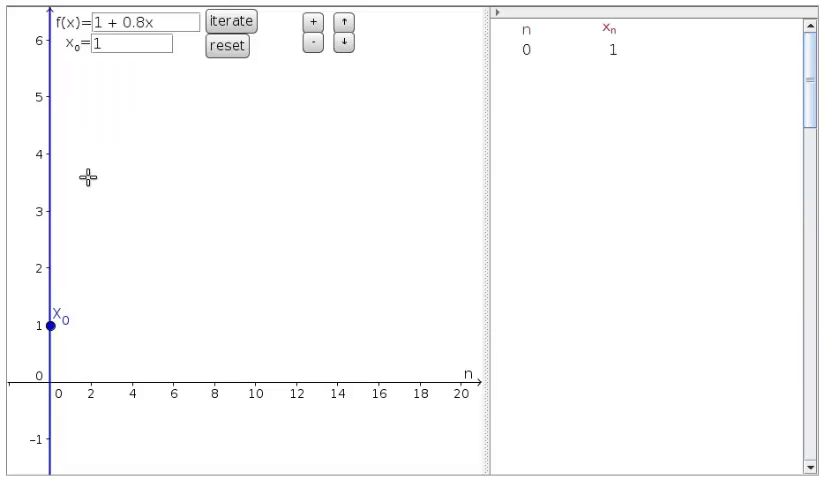
mouse_move(46, 32)
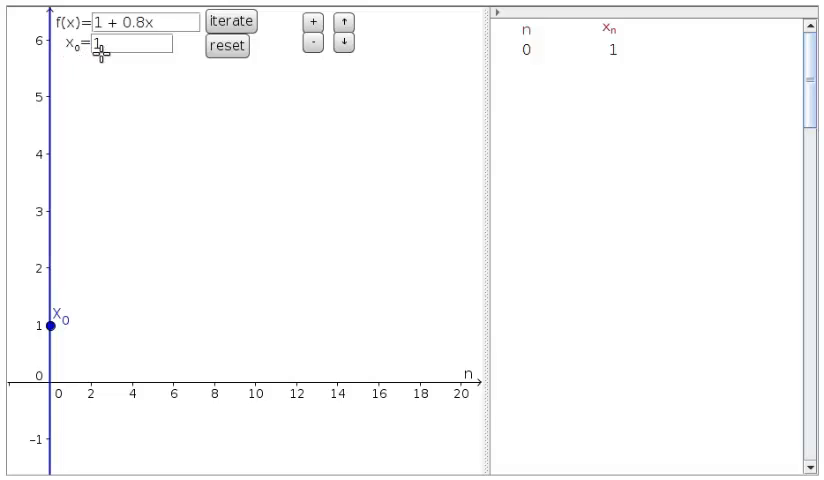
mouse_move(112, 152)
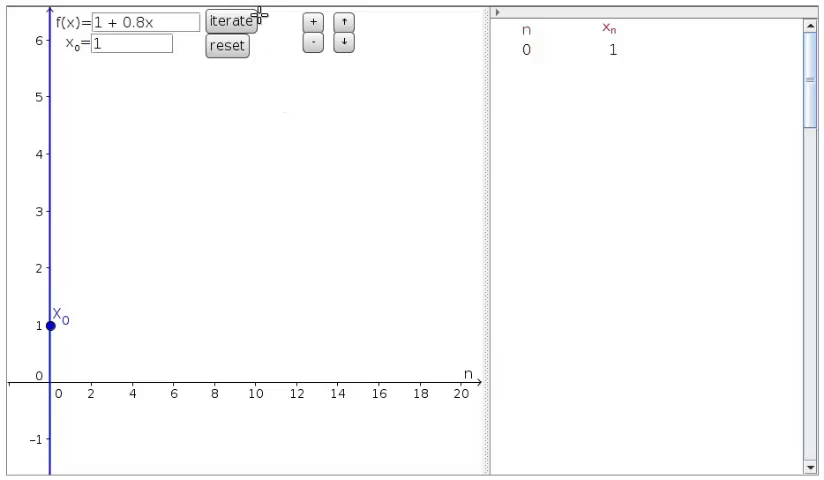
- Compute the first iterate x₁ = 1.8 and add it to the table and plot
left_click(232, 20)
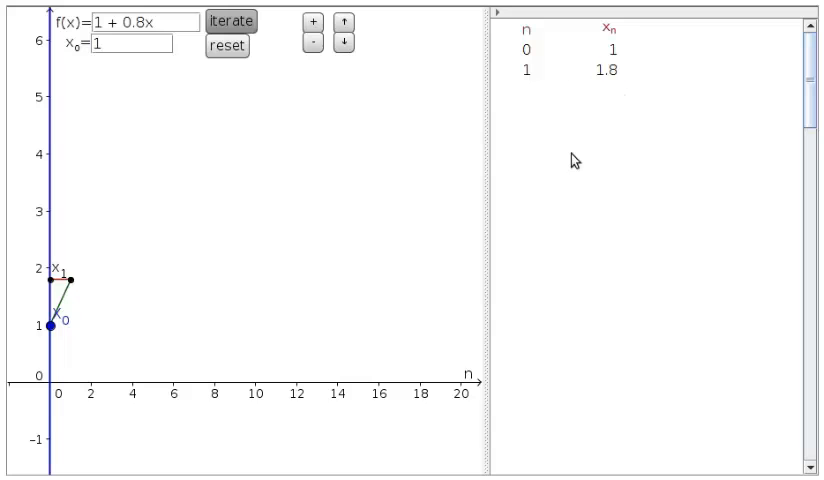
mouse_move(572, 100)
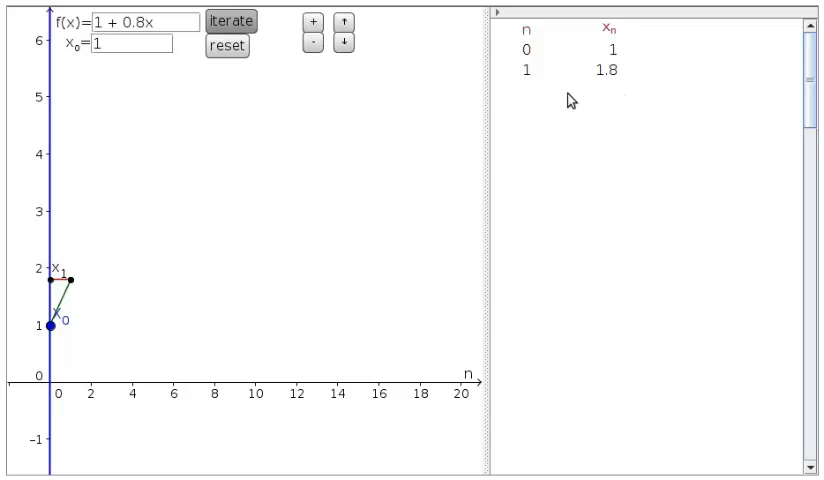
mouse_move(110, 312)
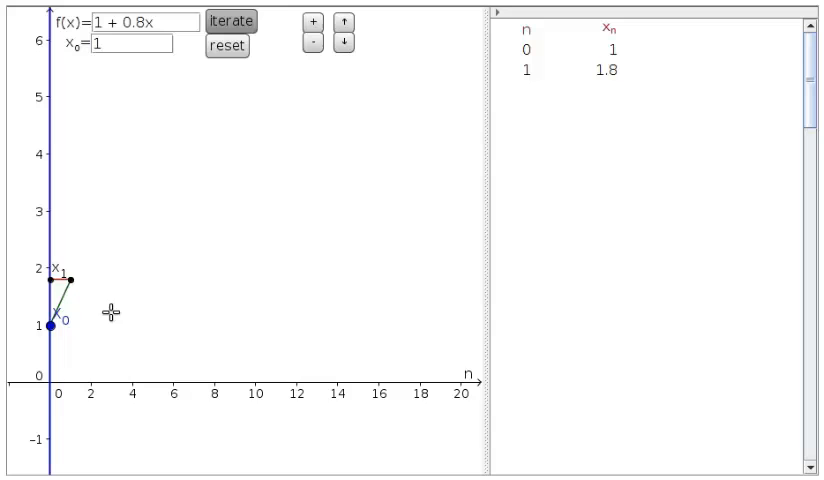
mouse_move(76, 388)
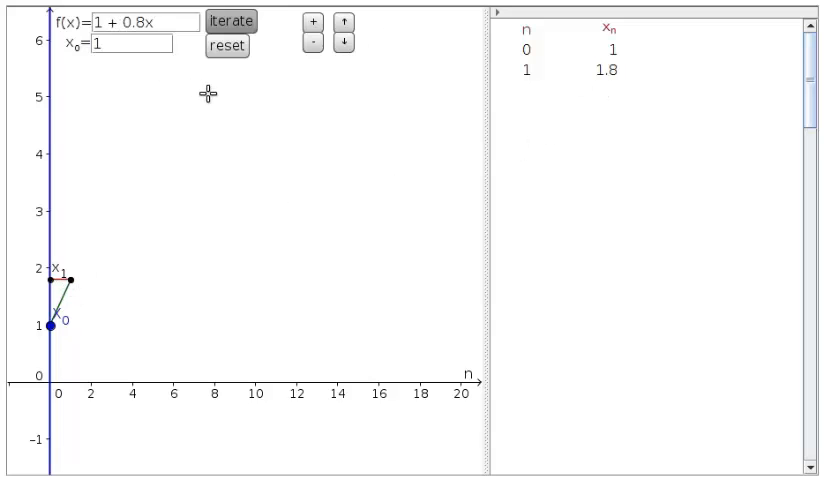
mouse_move(112, 64)
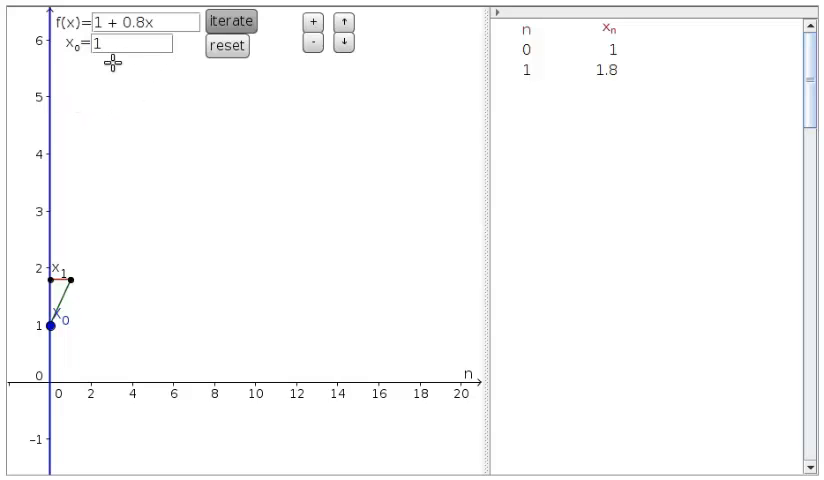
mouse_move(408, 72)
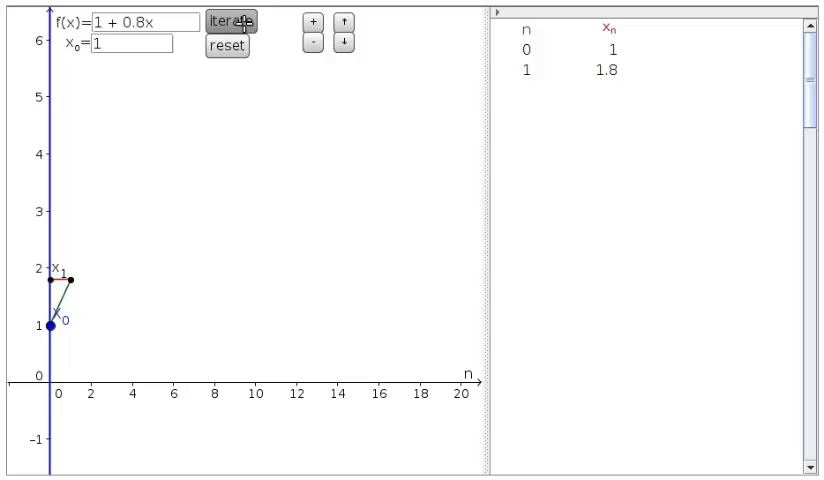
- Iterate f(x)=1+0.8x repeatedly so the table fills through n=21, values climbing toward 5
left_click(234, 22)
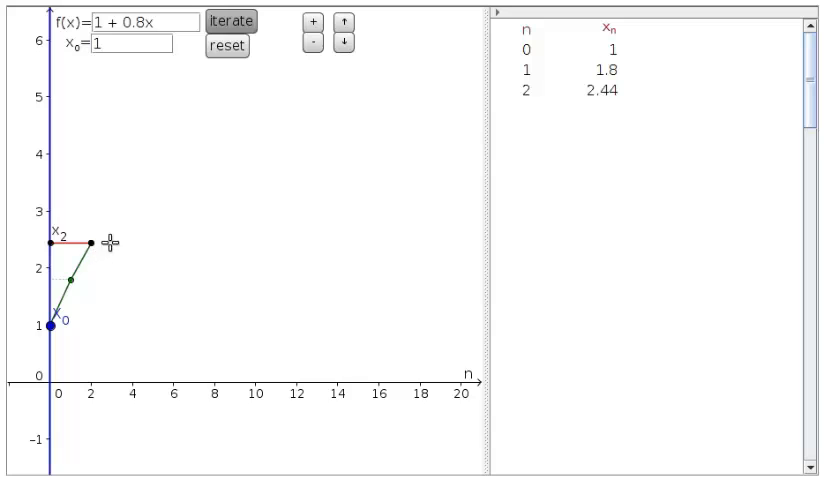
mouse_move(272, 98)
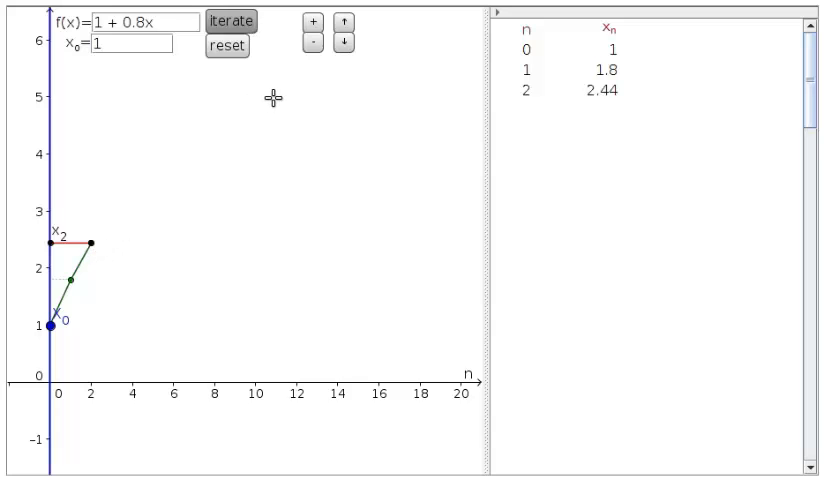
left_click(232, 20)
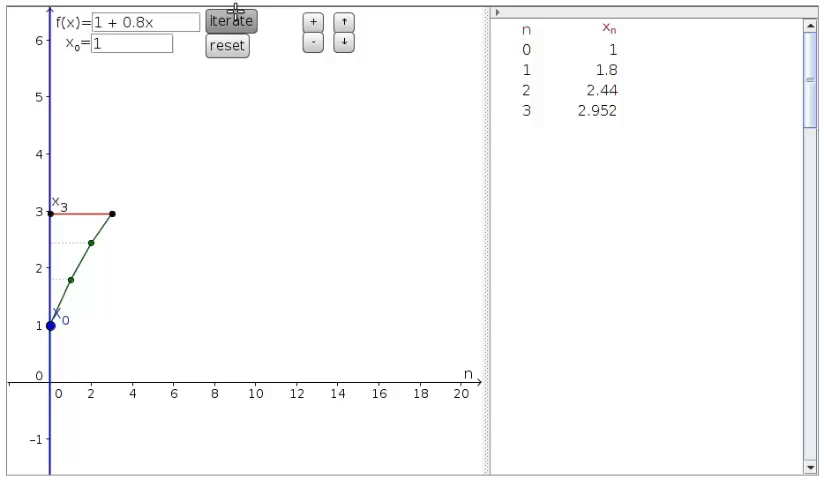
left_click(236, 20)
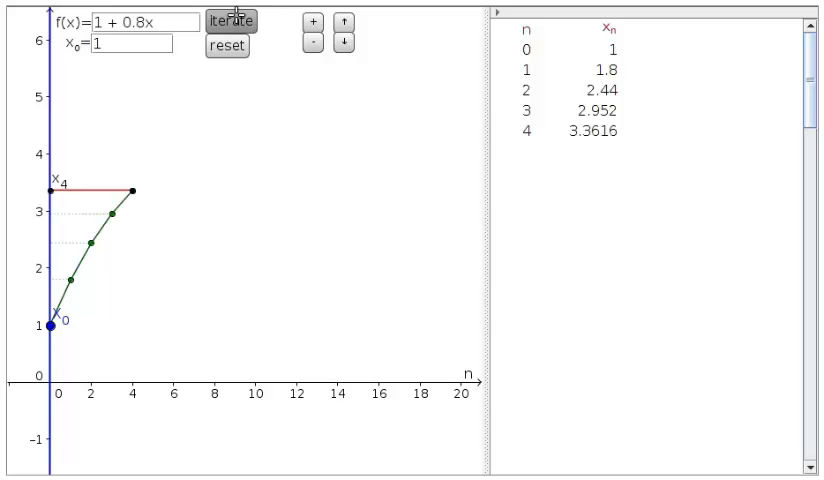
left_click(232, 20)
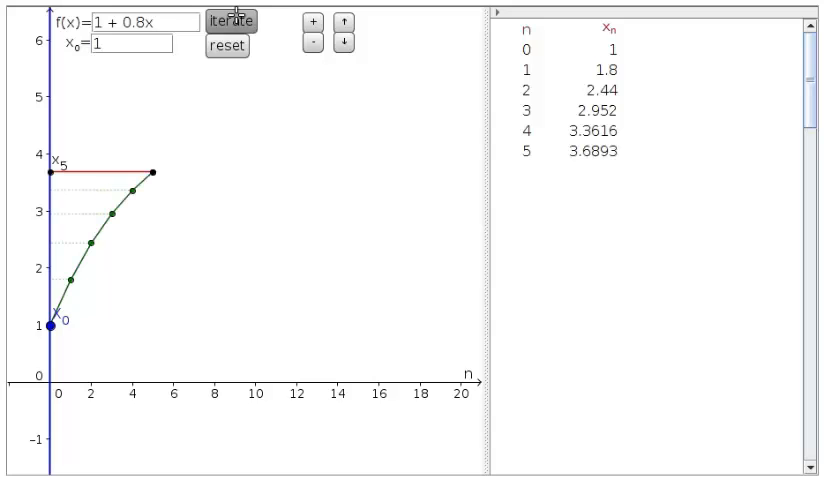
left_click(232, 18)
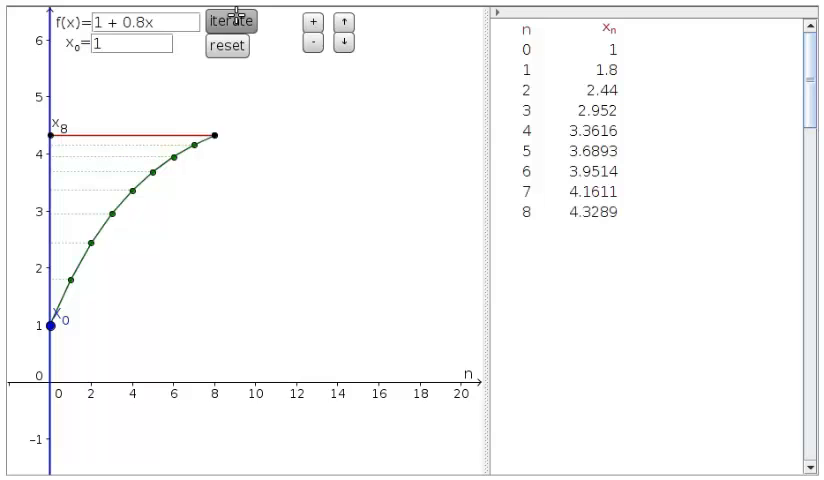
left_click(230, 20)
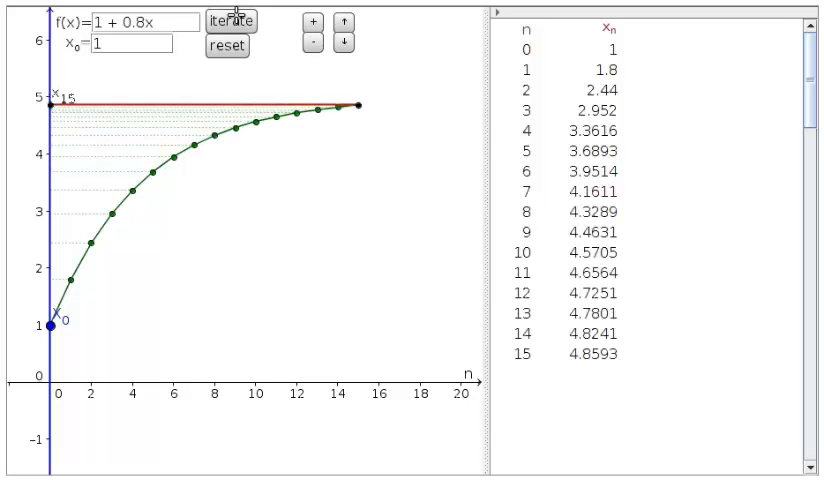
left_click(230, 20)
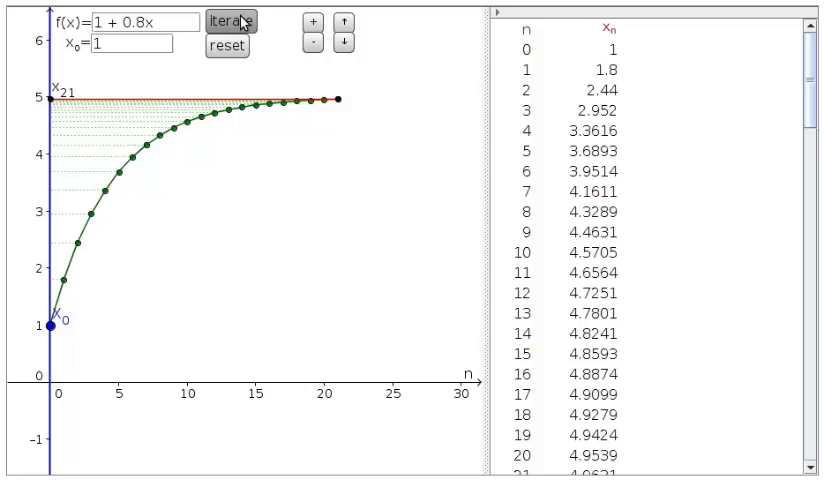
- Keep iterating until n reaches 55, the values hitting 4.9999 and then exactly 5
left_click(228, 20)
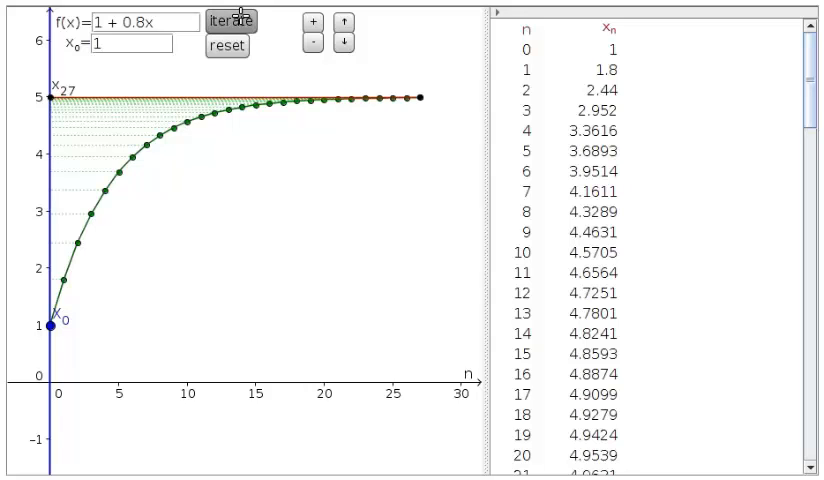
left_click(230, 18)
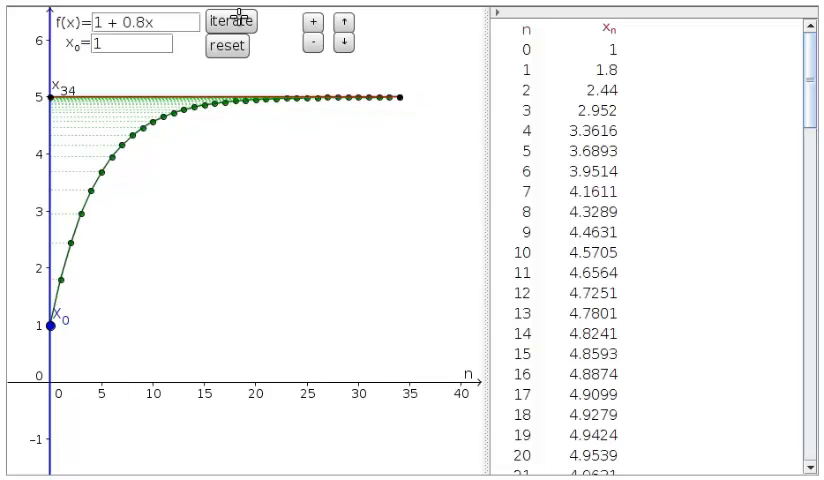
left_click(234, 20)
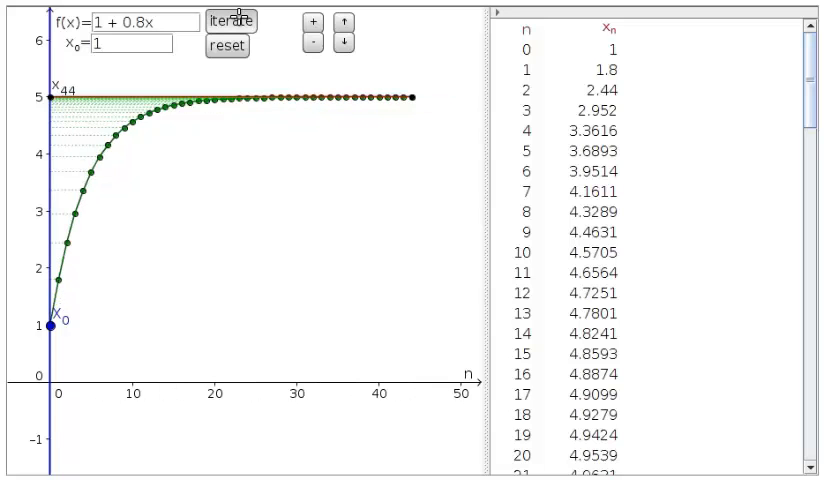
left_click(232, 20)
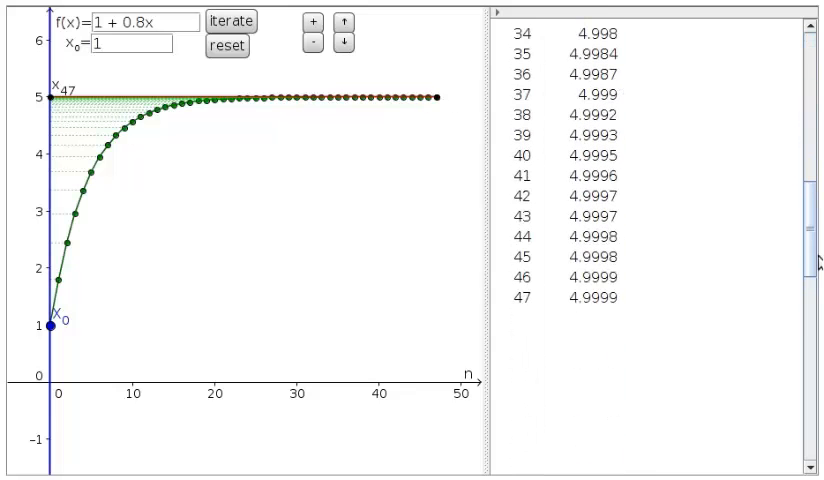
left_click(232, 20)
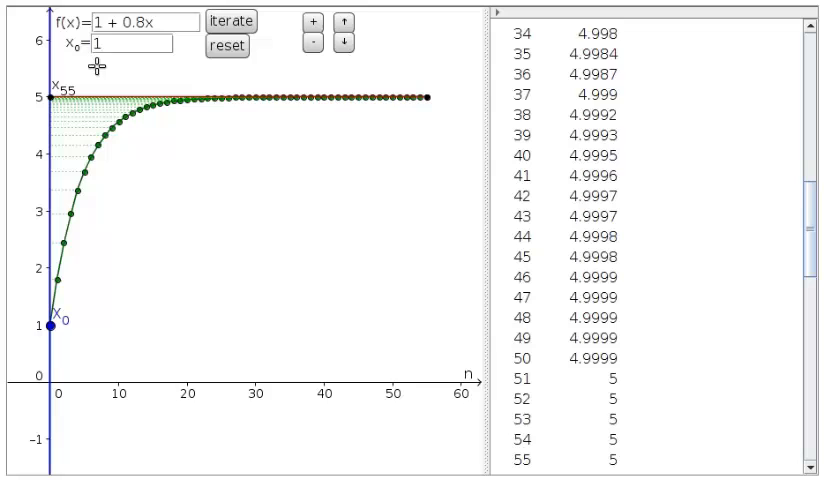
mouse_move(180, 236)
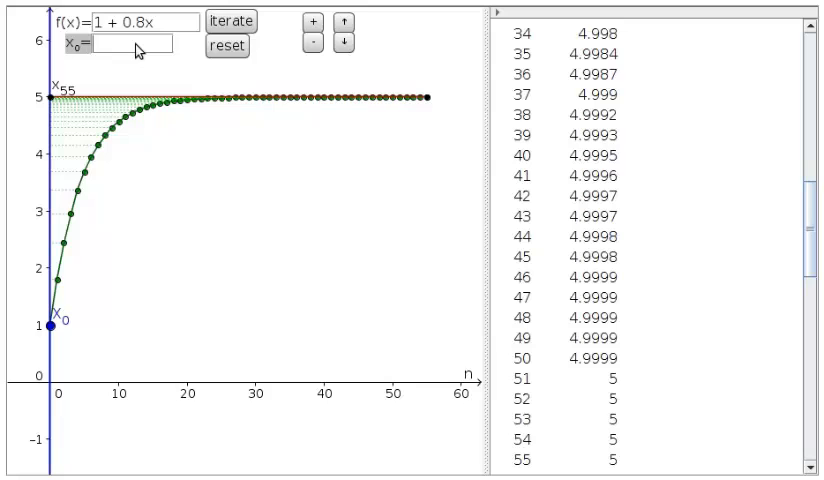
- Edit the start value and change f(x) to 1 + 2x so the iterates grow without bound
type("2")
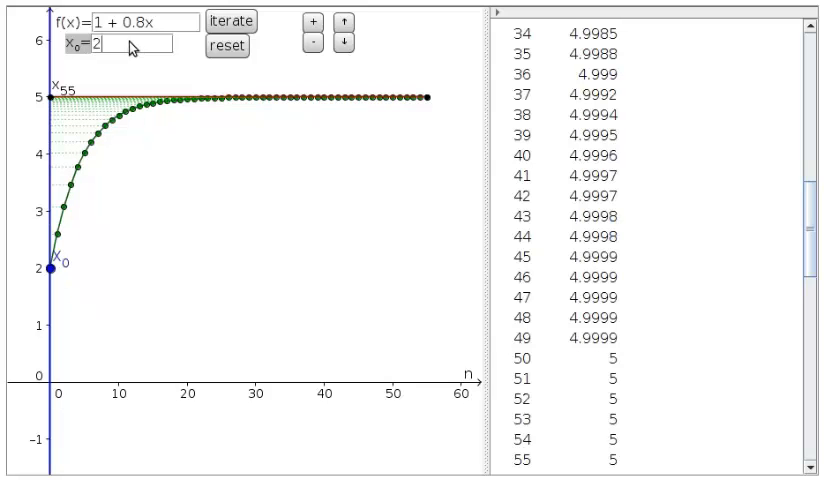
type("-1")
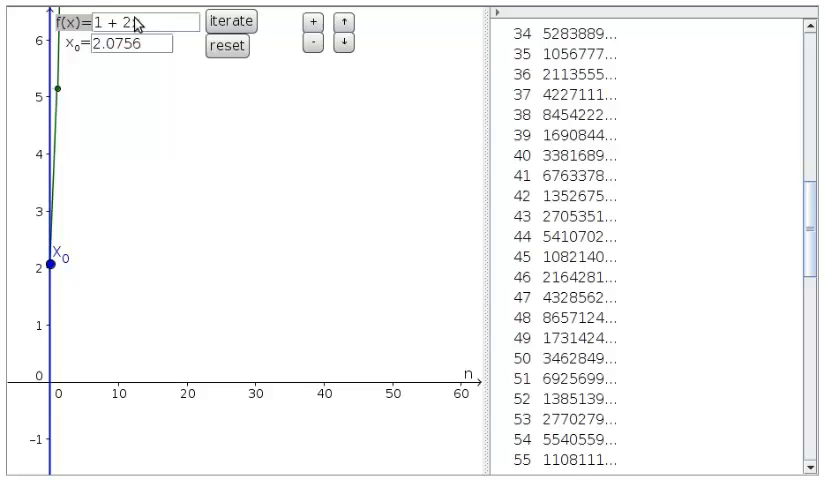
- Set f(x)=1+0.2x and drag x₀ down to about 1.13; iterates settle at 1.25
type("0.")
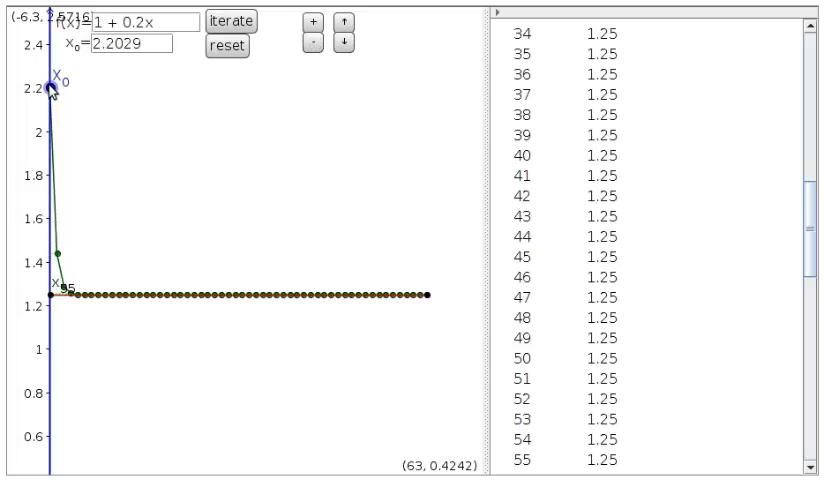
left_click_drag(50, 92, 50, 328)
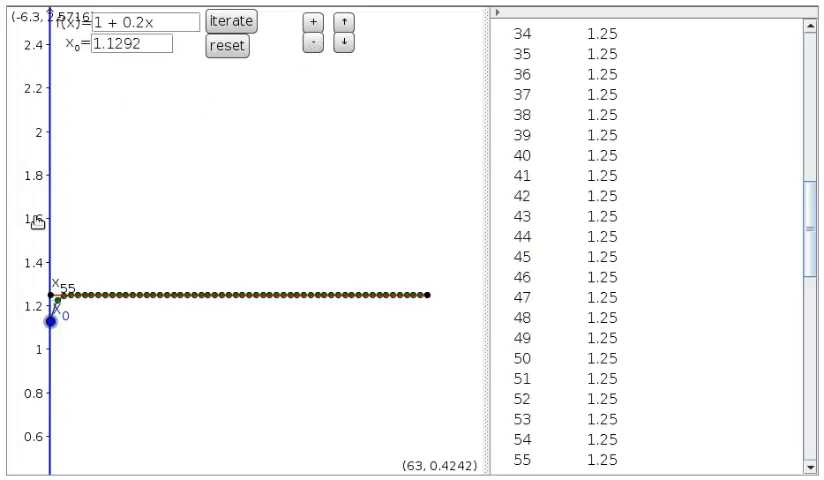